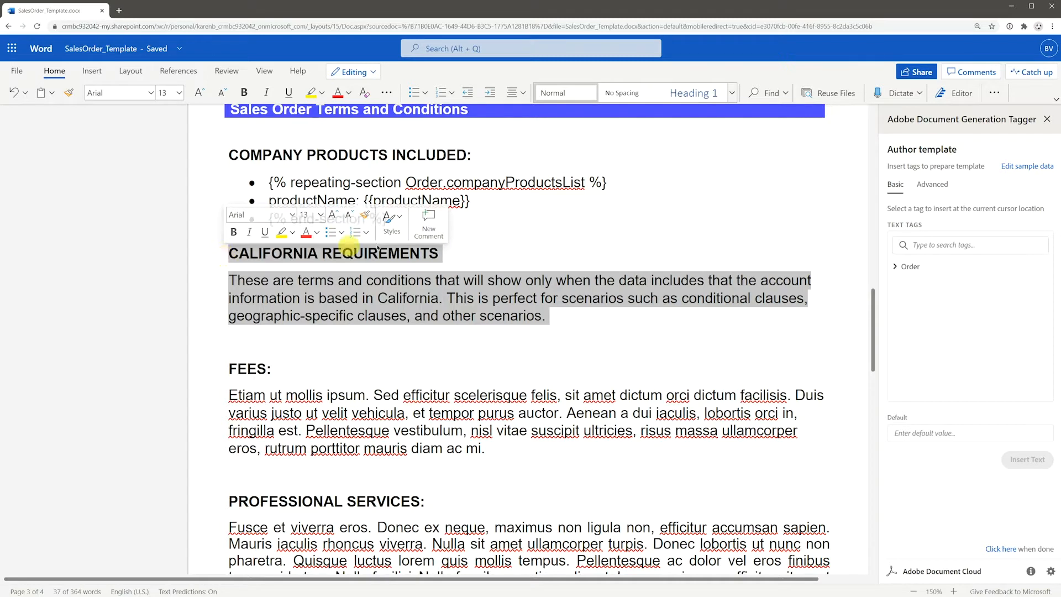
Step: Expand the Conditional content options under the tagger's Advanced category
{"action": "left_click", "coordinate": [933, 184]}
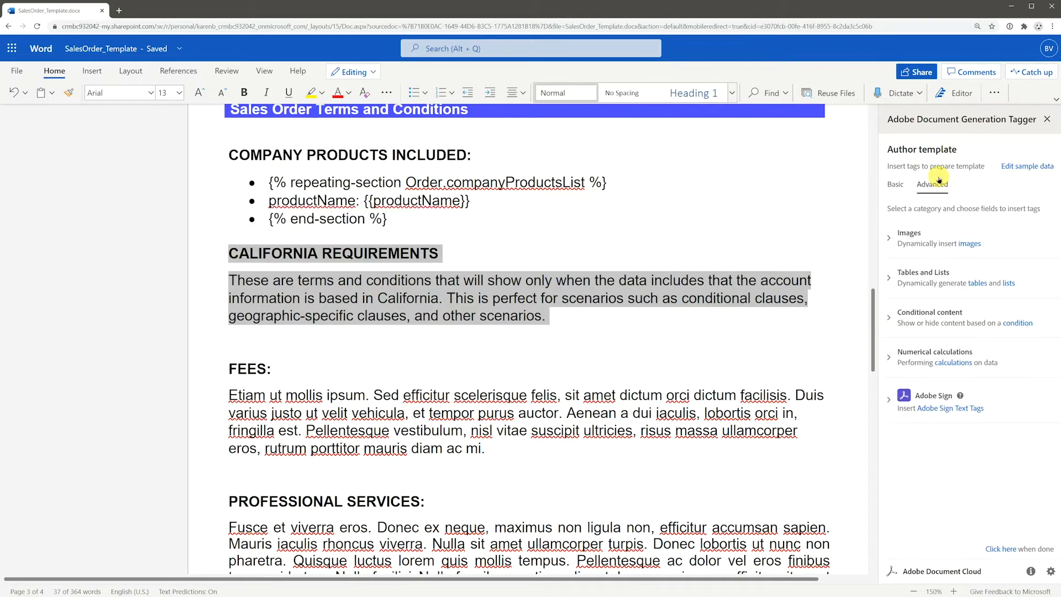
{"action": "left_click", "coordinate": [929, 317]}
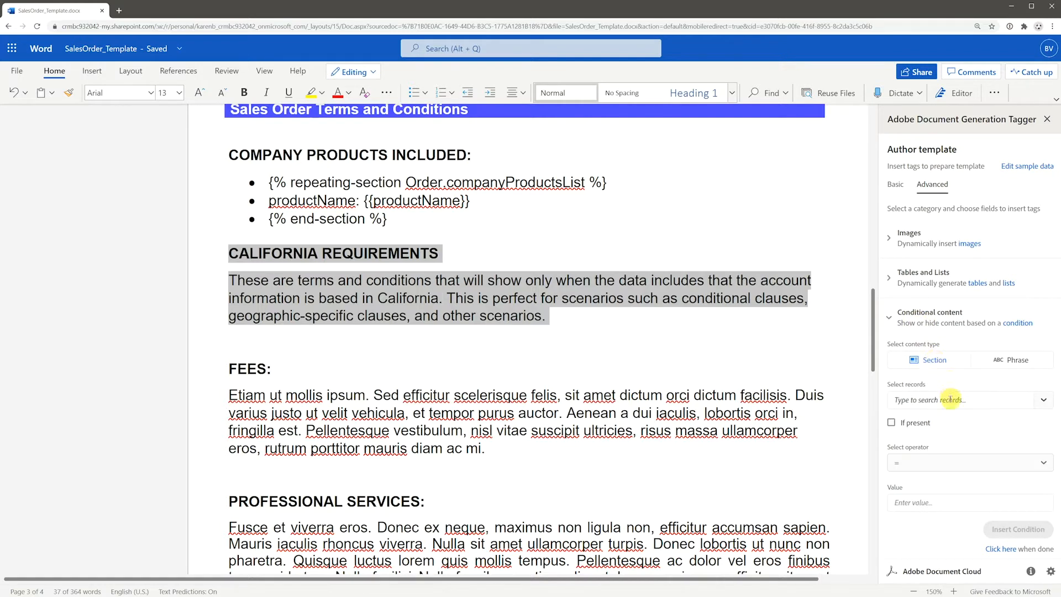
Step: Build the condition Order.state = CA by searching 'state' and entering value CA
{"action": "left_click", "coordinate": [961, 400]}
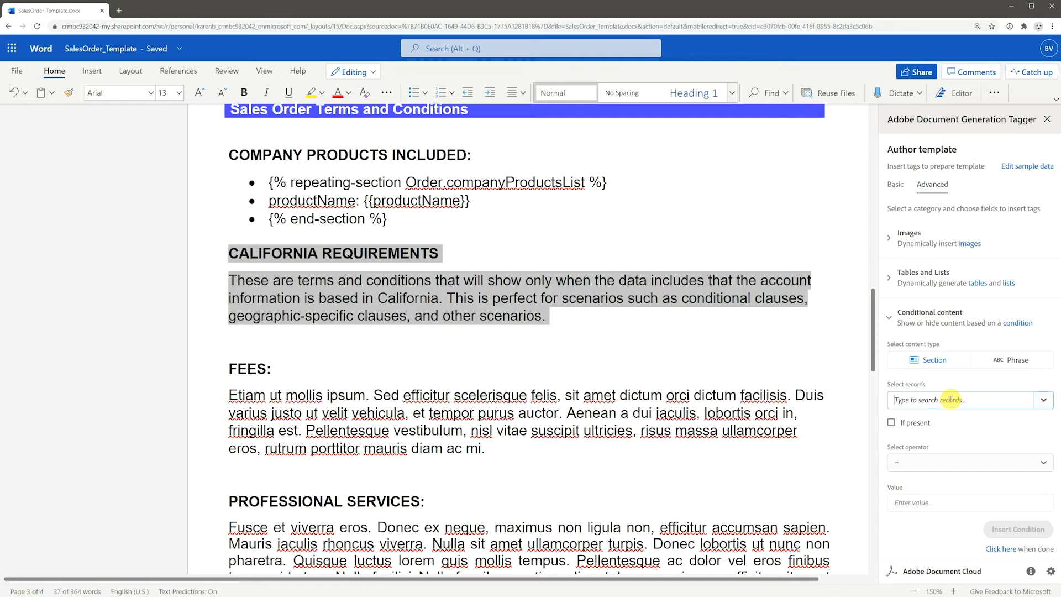
{"action": "type", "text": "state"}
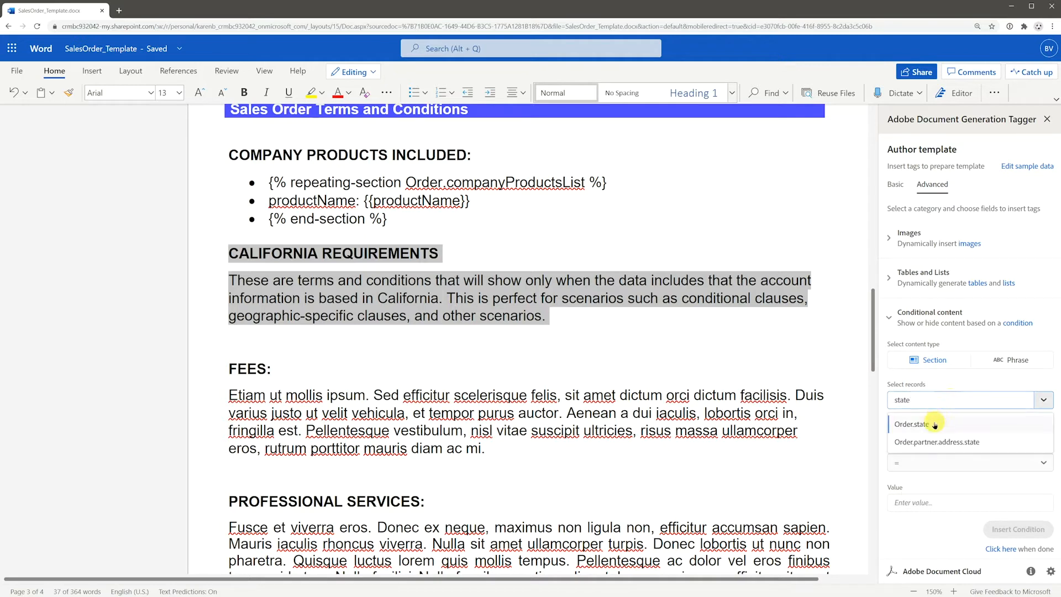
{"action": "left_click", "coordinate": [915, 424]}
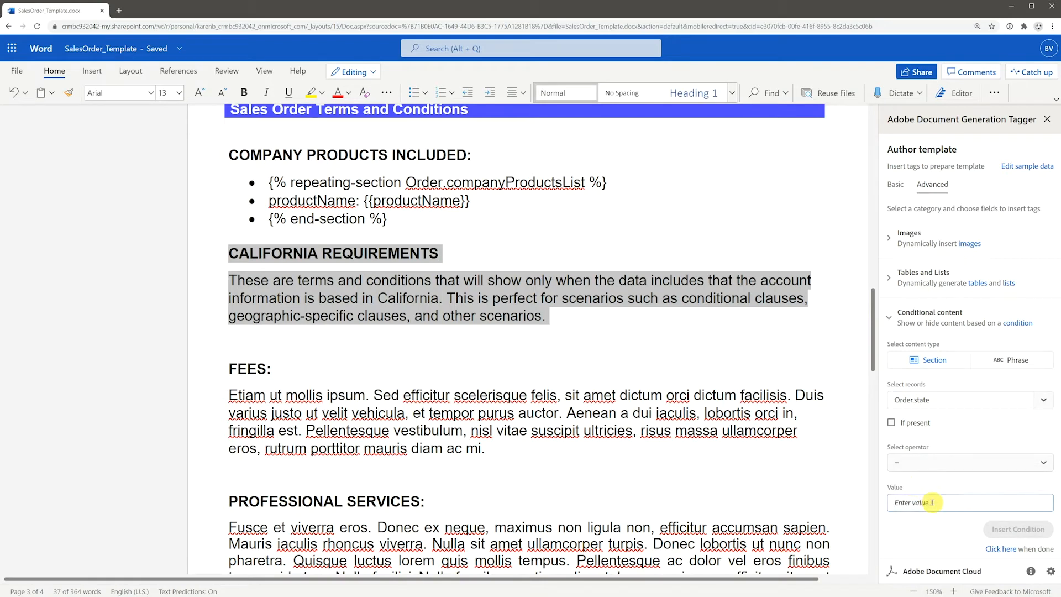
{"action": "type", "text": "CA"}
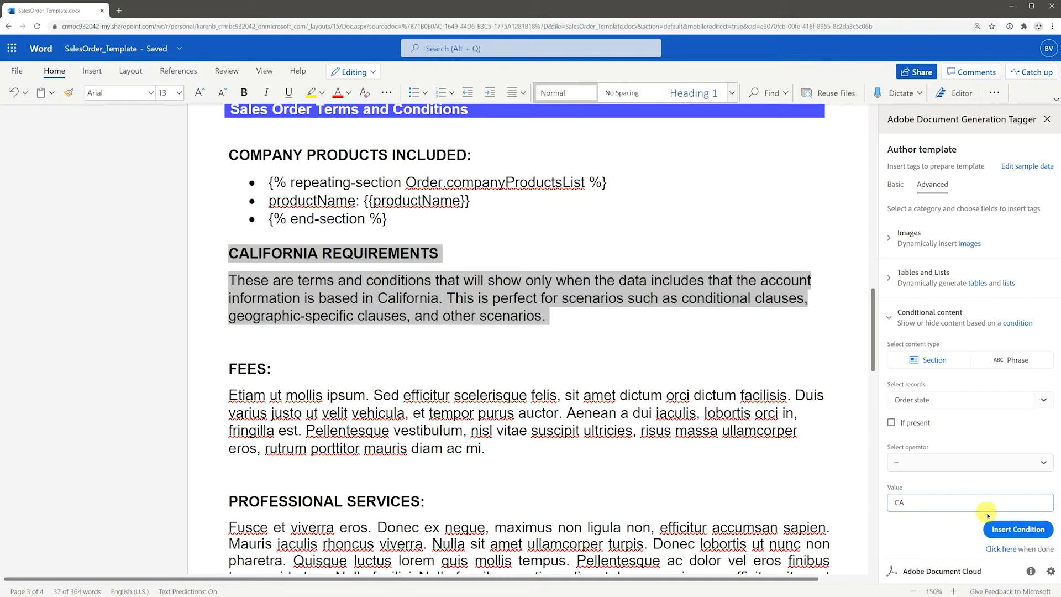
Step: Insert the conditional-section tags around California Requirements, then select the next sentence
{"action": "left_click", "coordinate": [1018, 530]}
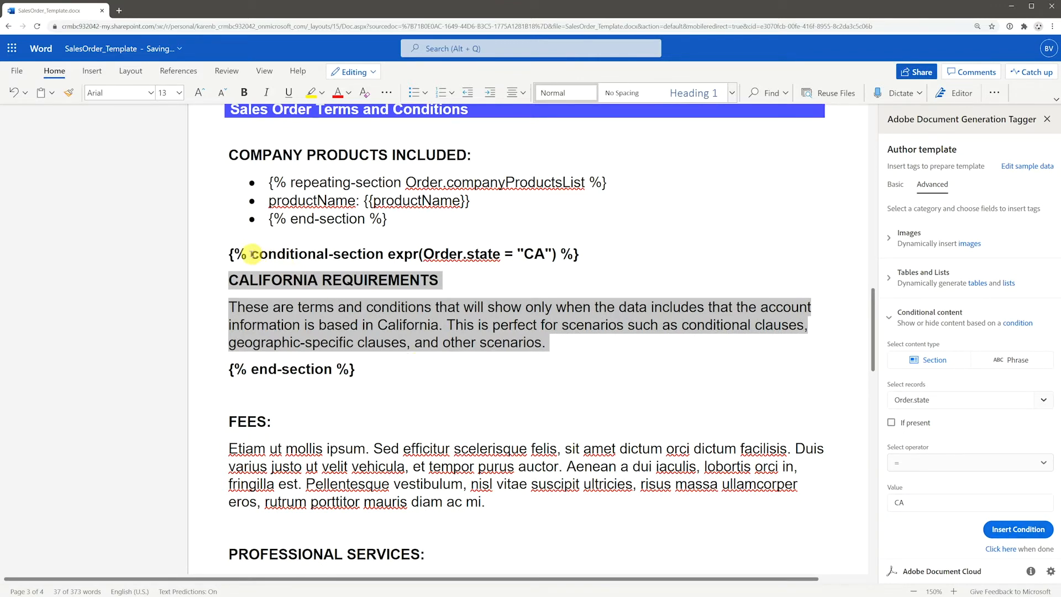
{"action": "double_click", "coordinate": [317, 254]}
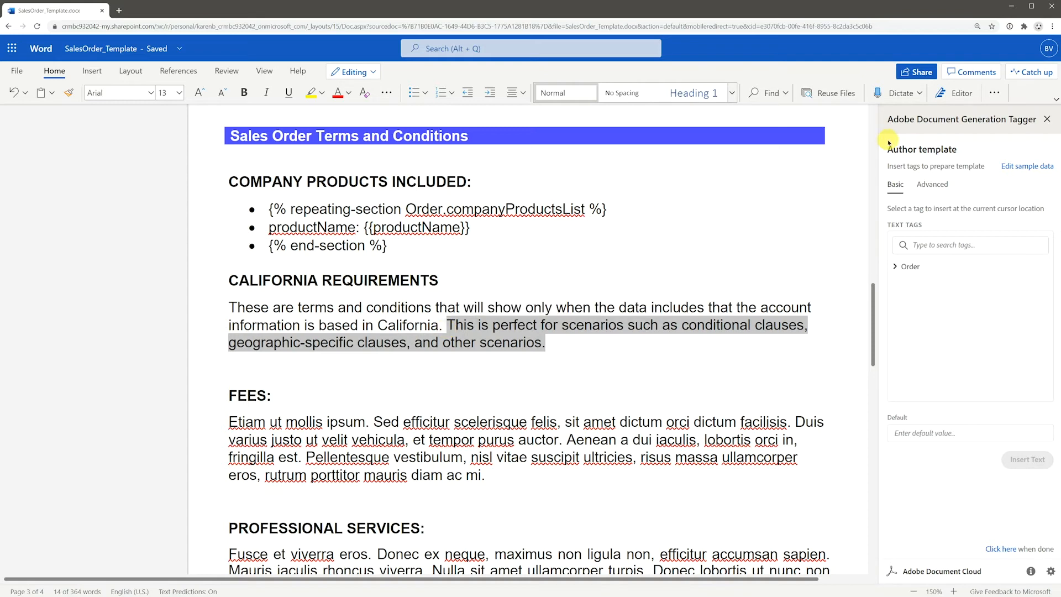
Step: Insert a conditional phrase testing Order.state = "CA" around the 'This is perfect for scenarios' sentence
{"action": "left_click", "coordinate": [933, 184]}
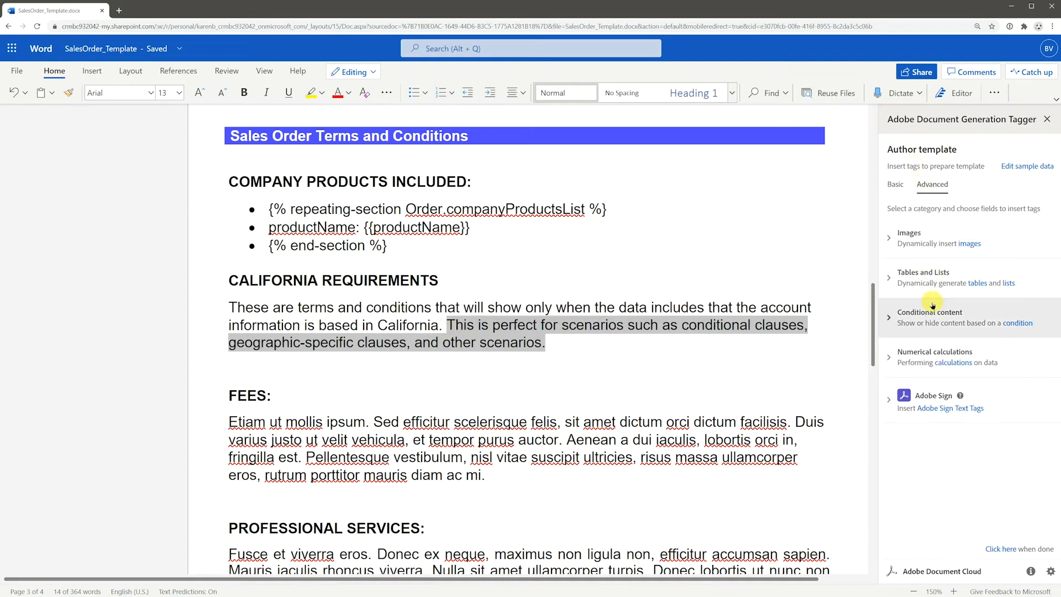
{"action": "left_click", "coordinate": [930, 312]}
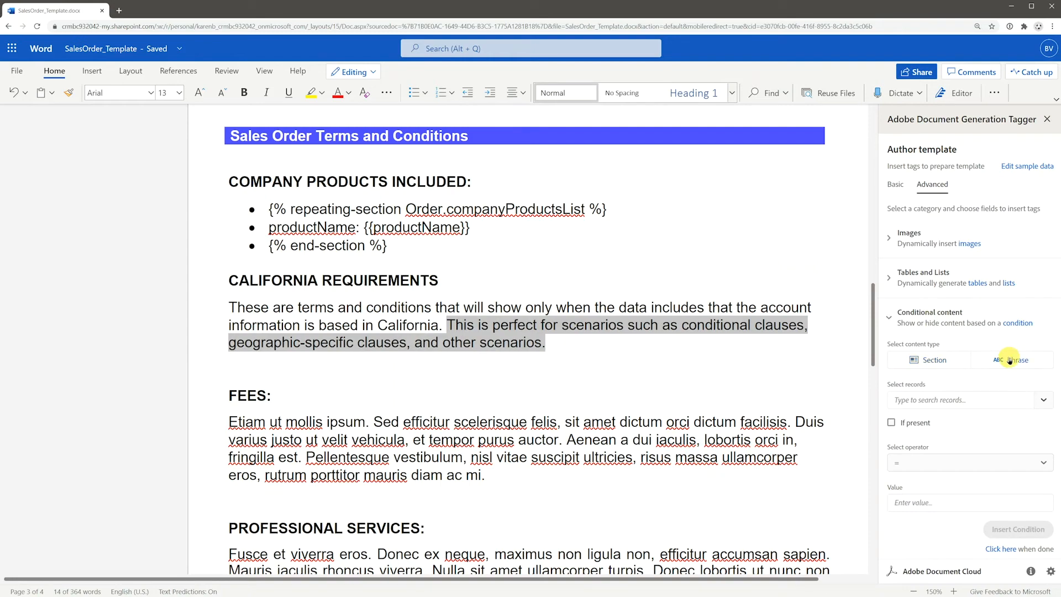
{"action": "left_click", "coordinate": [969, 399]}
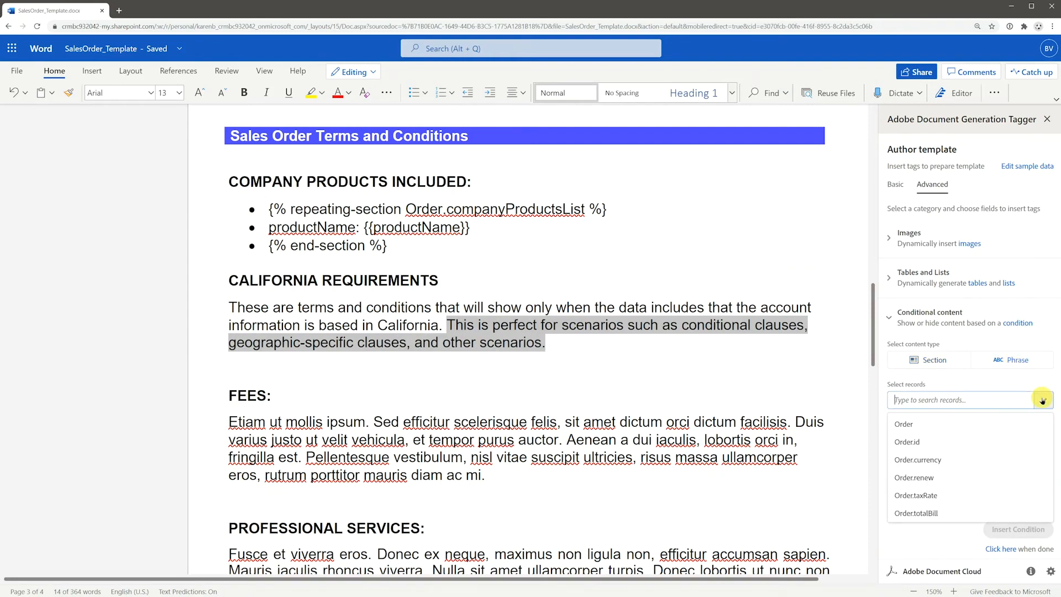
{"action": "type", "text": "state"}
{"action": "type", "text": "CA"}
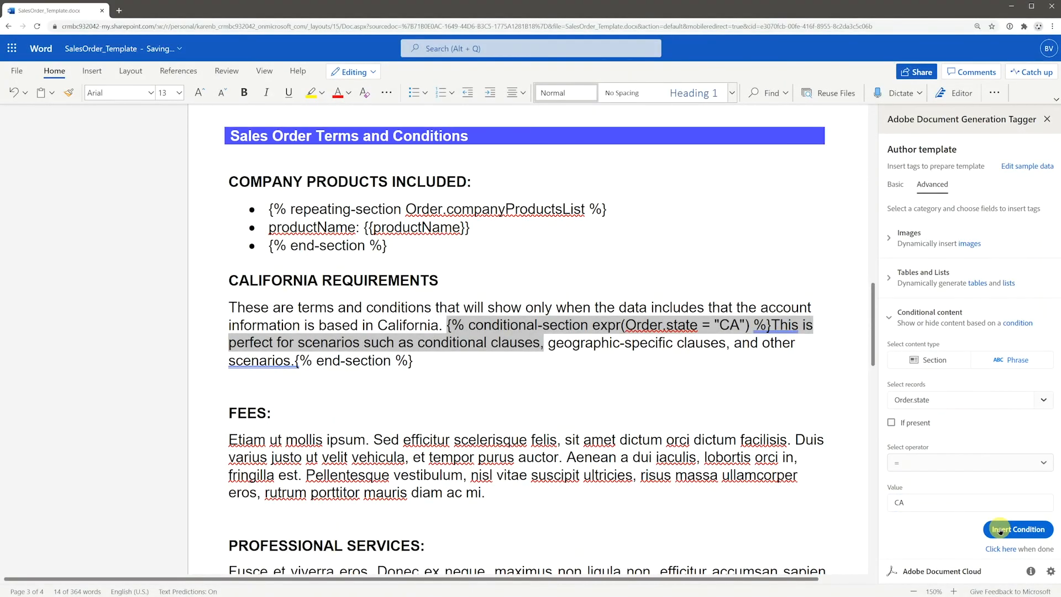
{"action": "left_click", "coordinate": [1018, 529]}
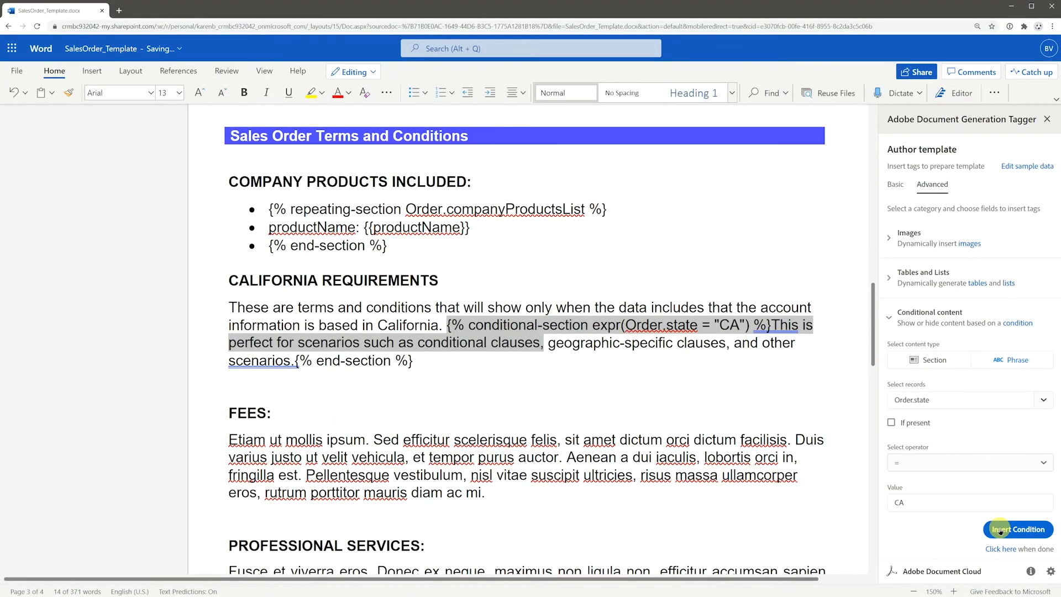